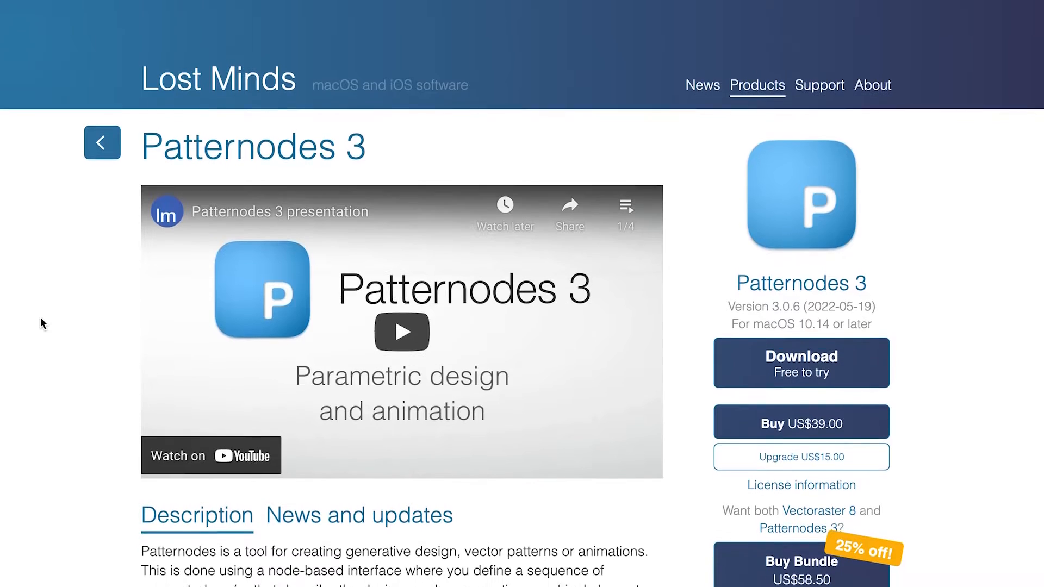
Switch the Apply function node to a Cos() curve driving Scale between Min 0.5 and Max 1.
{"action": "scroll", "scroll_direction": "down", "scroll_amount": 3}
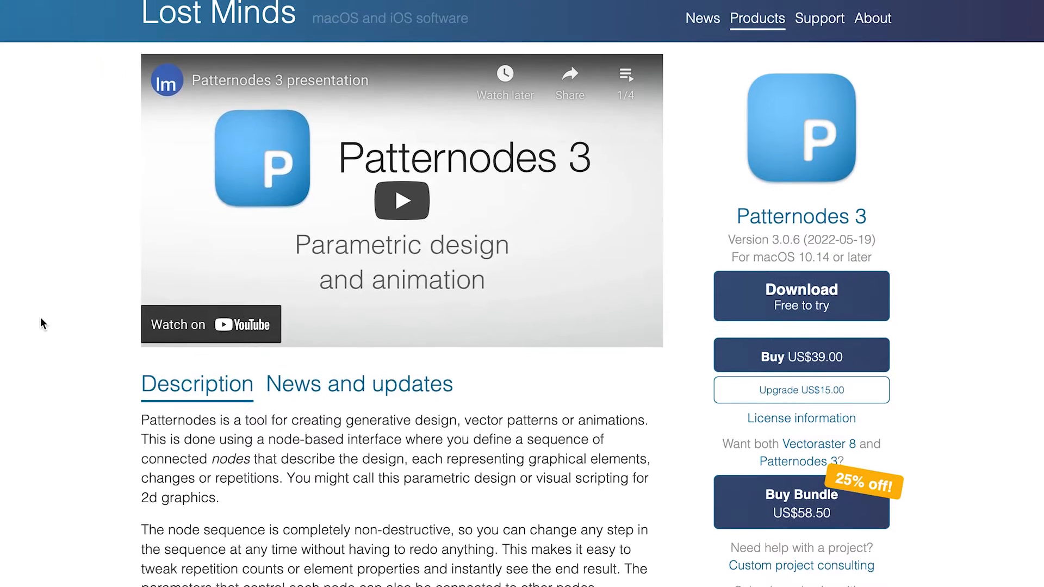
{"action": "scroll", "scroll_direction": "down", "scroll_amount": 3}
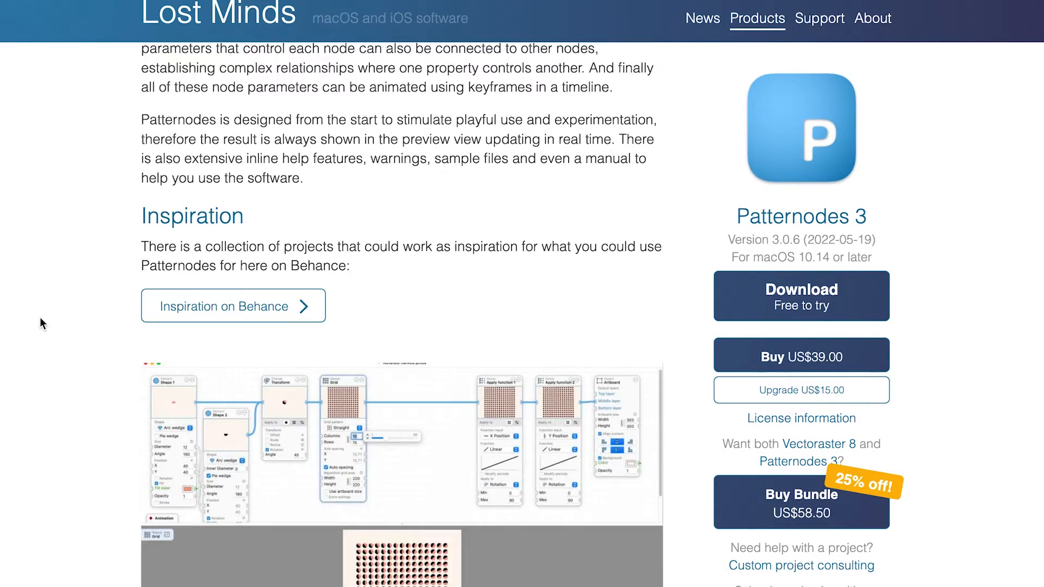
{"action": "scroll", "scroll_direction": "down", "scroll_amount": 3}
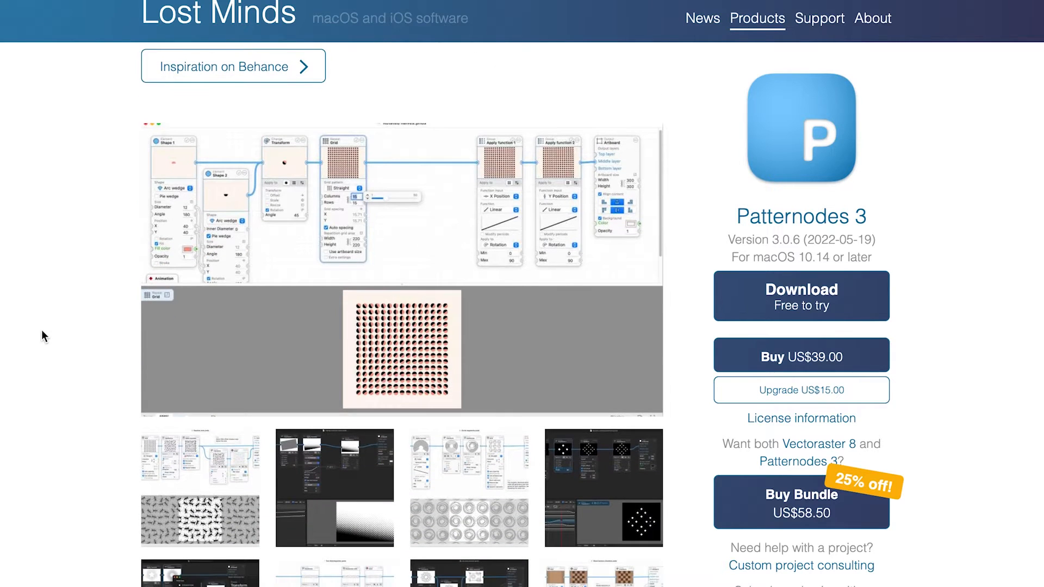
{"action": "scroll", "scroll_direction": "down", "scroll_amount": 3}
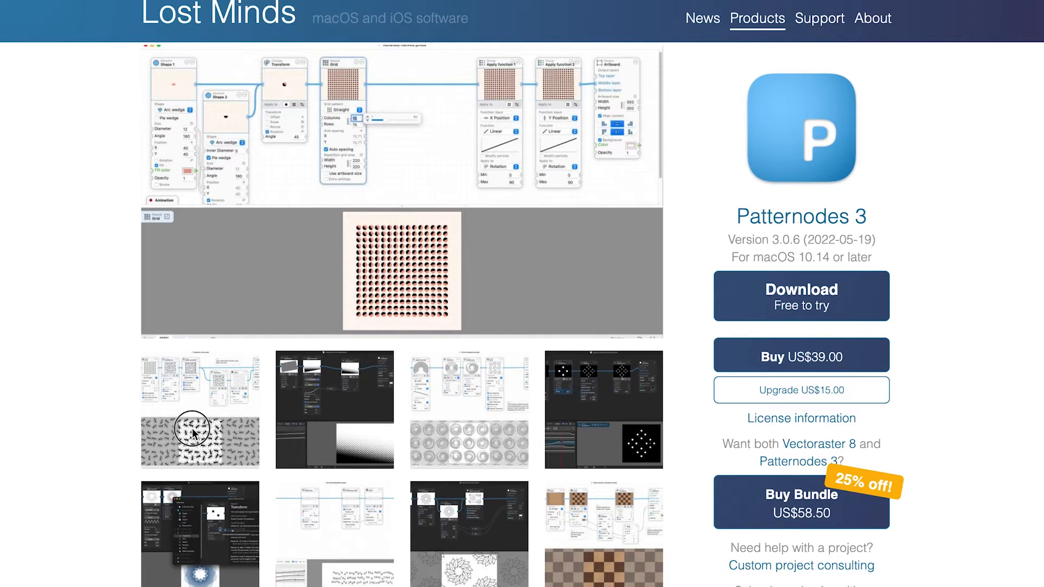
{"action": "left_click", "coordinate": [193, 437]}
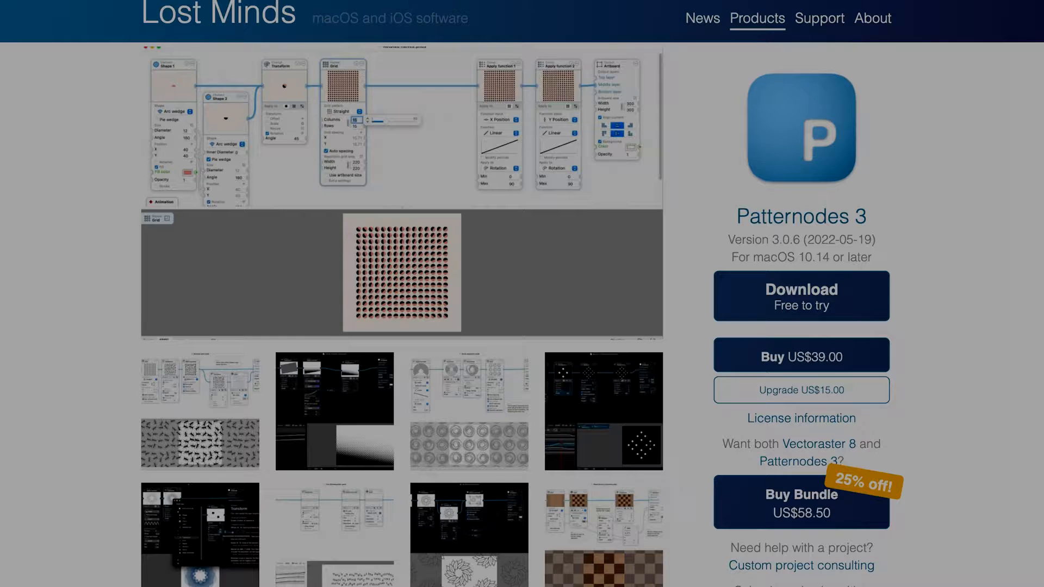
{"action": "scroll", "scroll_direction": "down", "scroll_amount": 3}
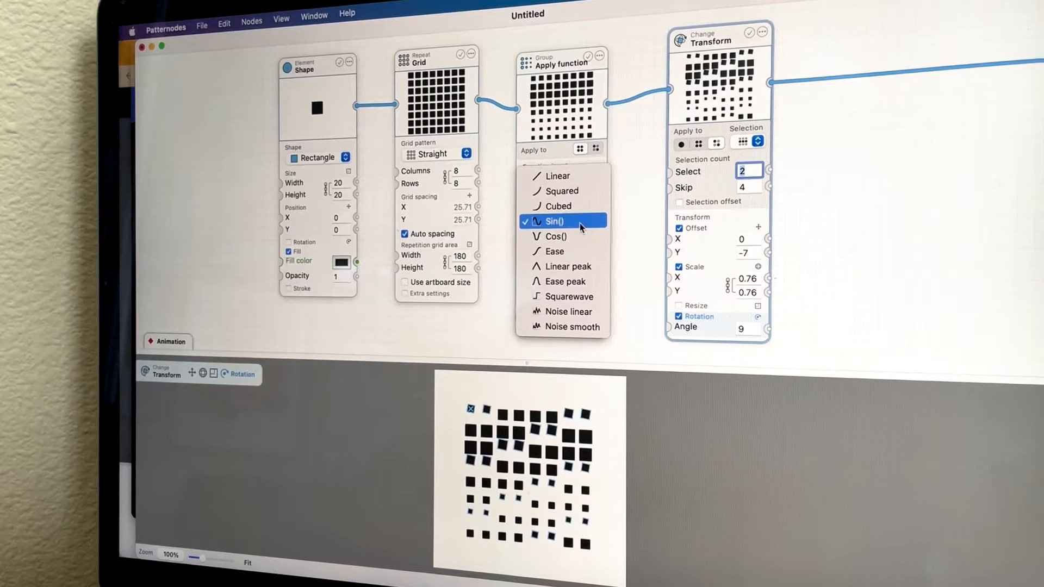
{"action": "left_click", "coordinate": [560, 206]}
{"action": "type", "text": "6"}
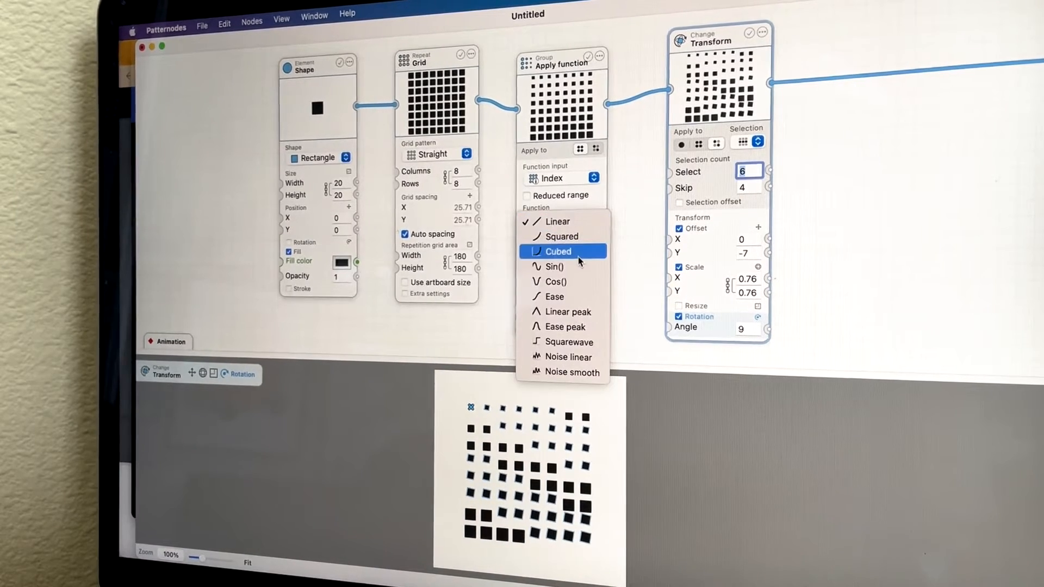
{"action": "left_click", "coordinate": [552, 281]}
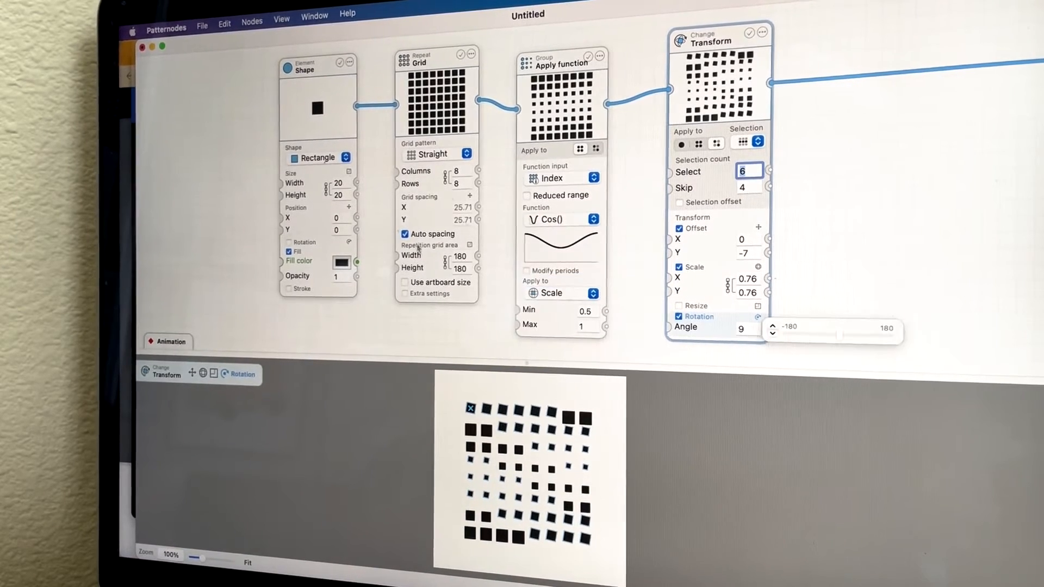
{"action": "left_click", "coordinate": [459, 170]}
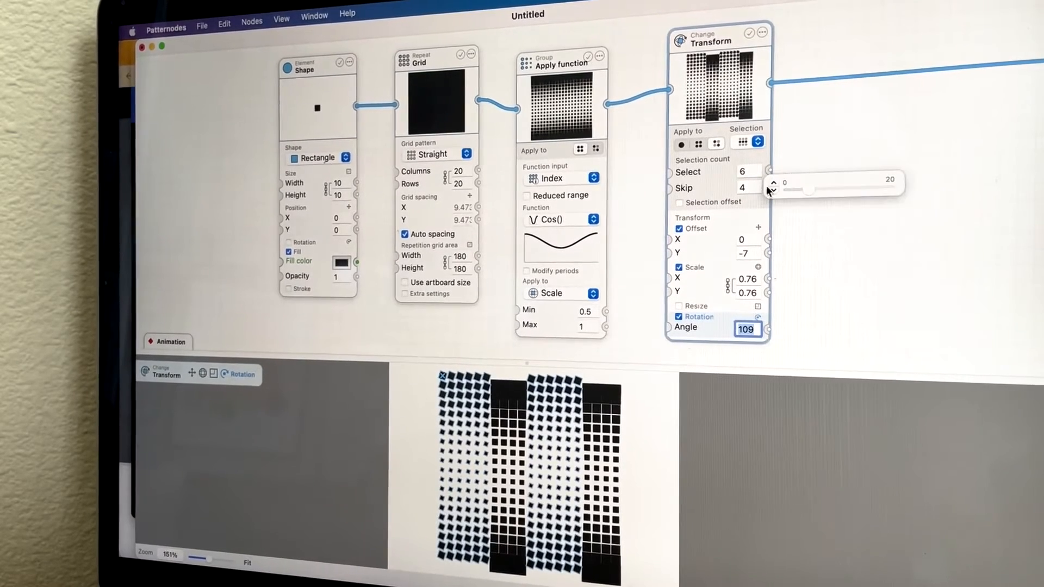
Step the Transform node's Skip count up to 6, breaking the grid into staggered bands.
{"action": "left_click", "coordinate": [773, 194]}
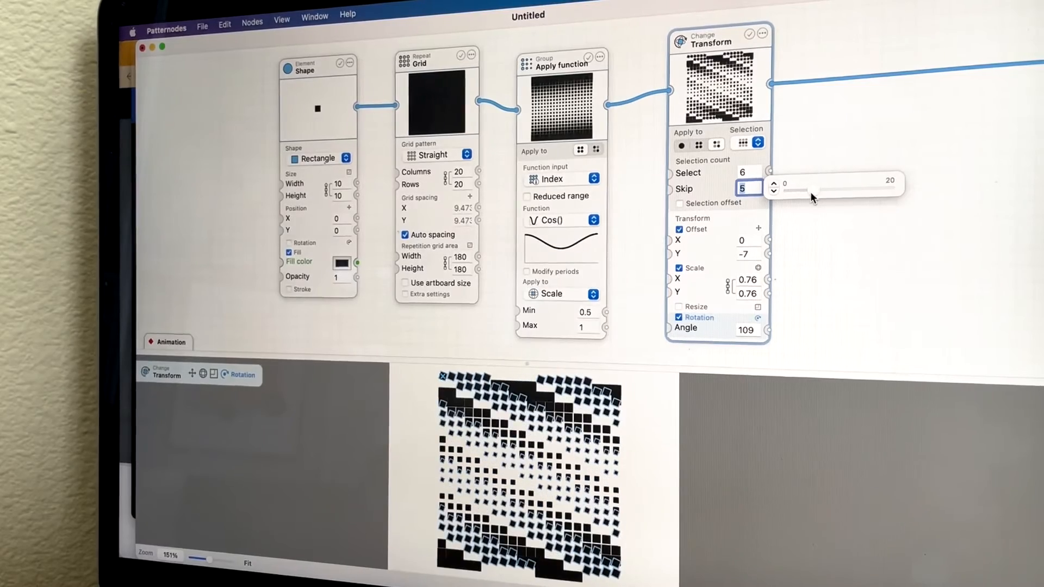
{"action": "left_click", "coordinate": [774, 183]}
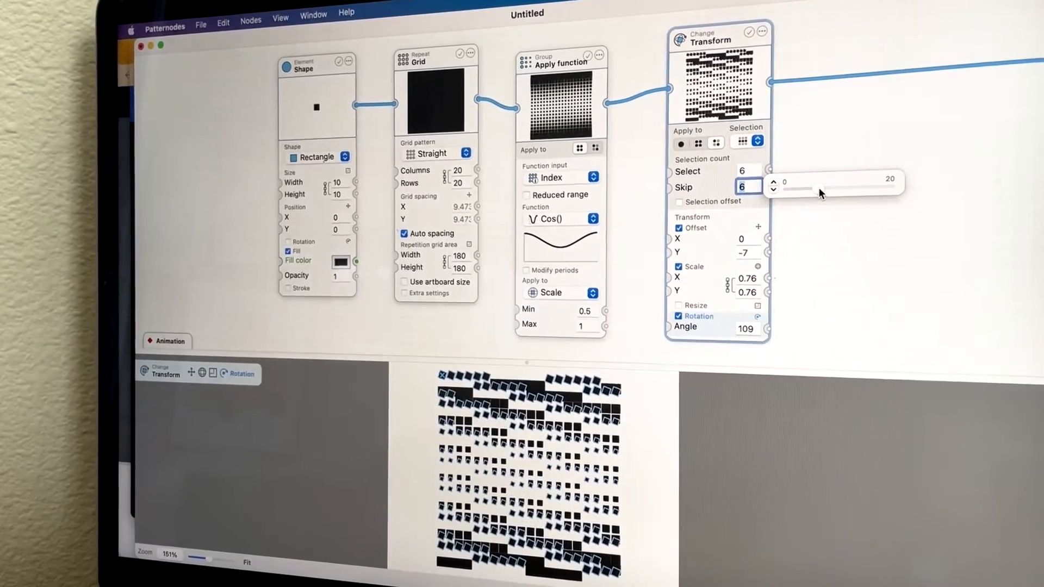